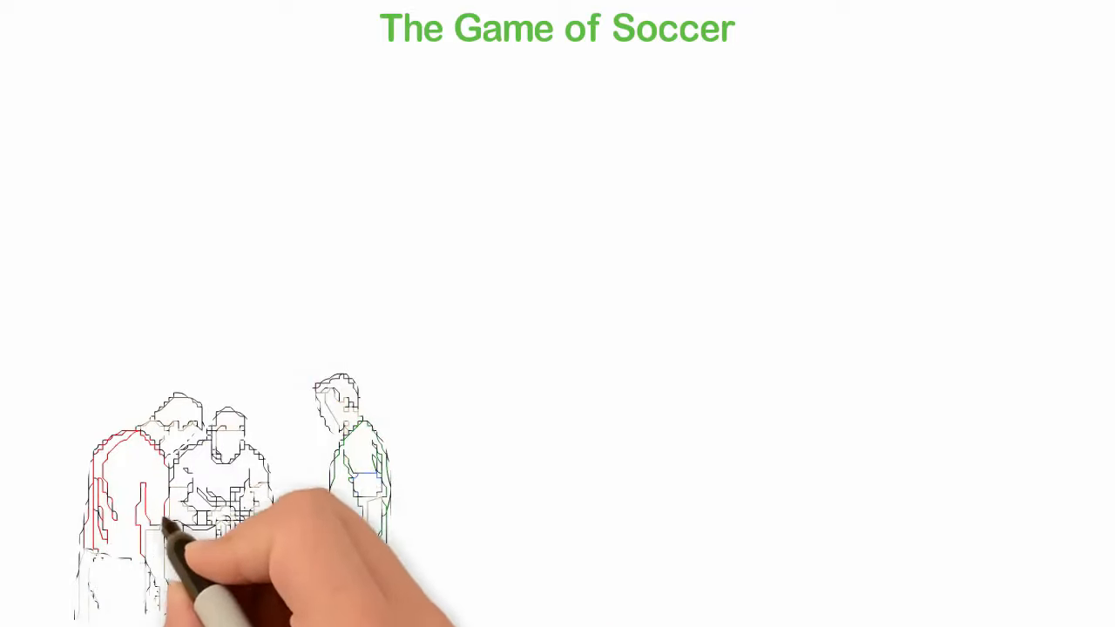
mouse_move(252, 540)
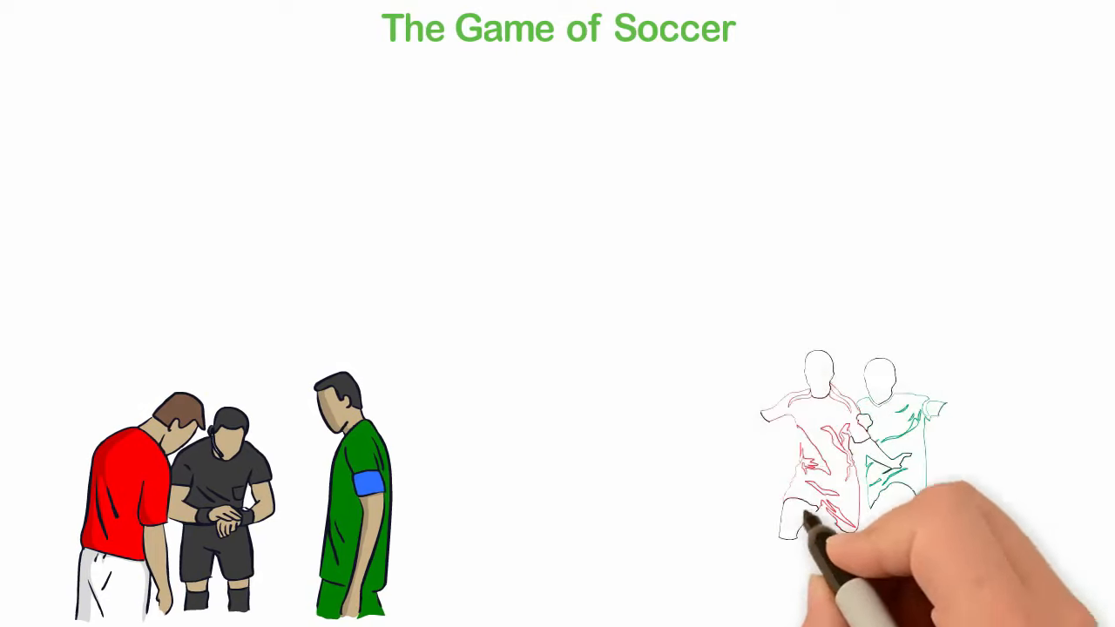
mouse_move(854, 523)
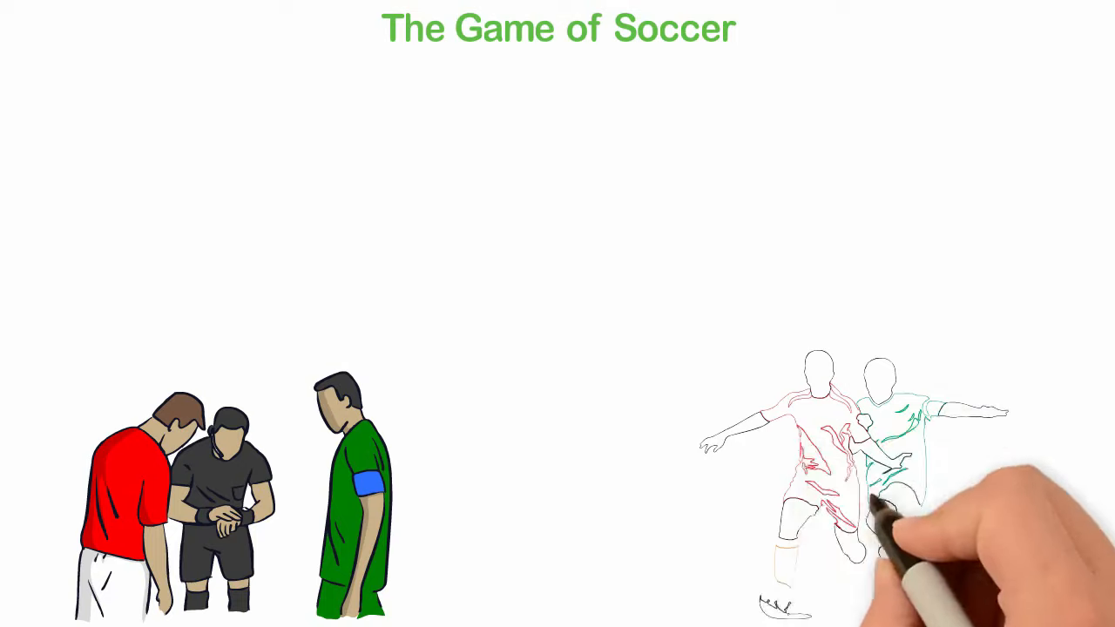